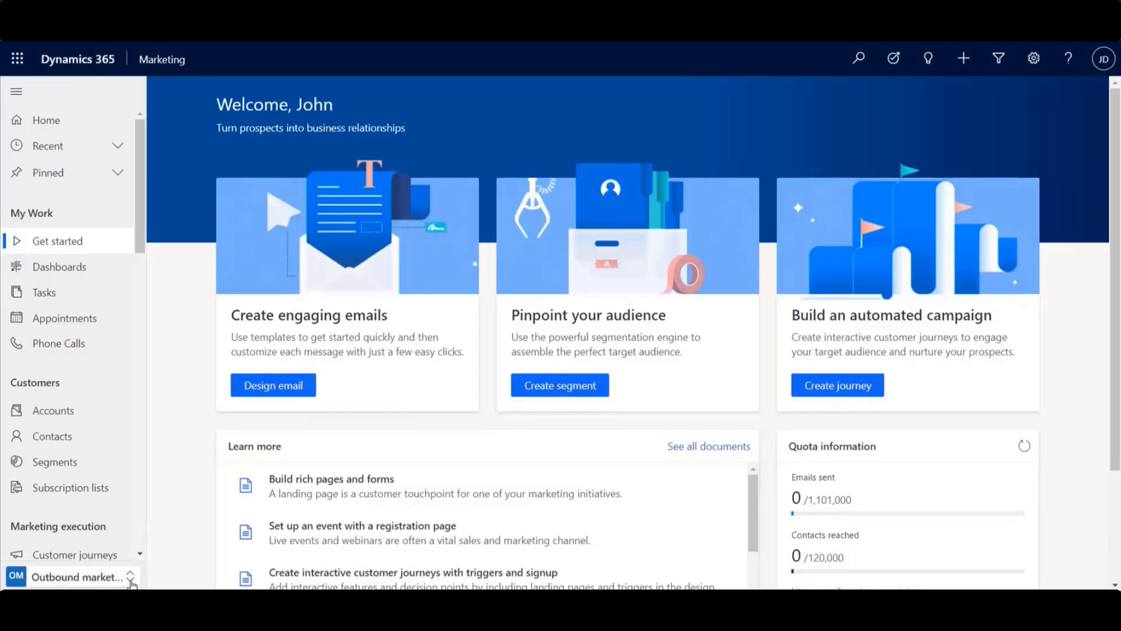
left_click(1034, 58)
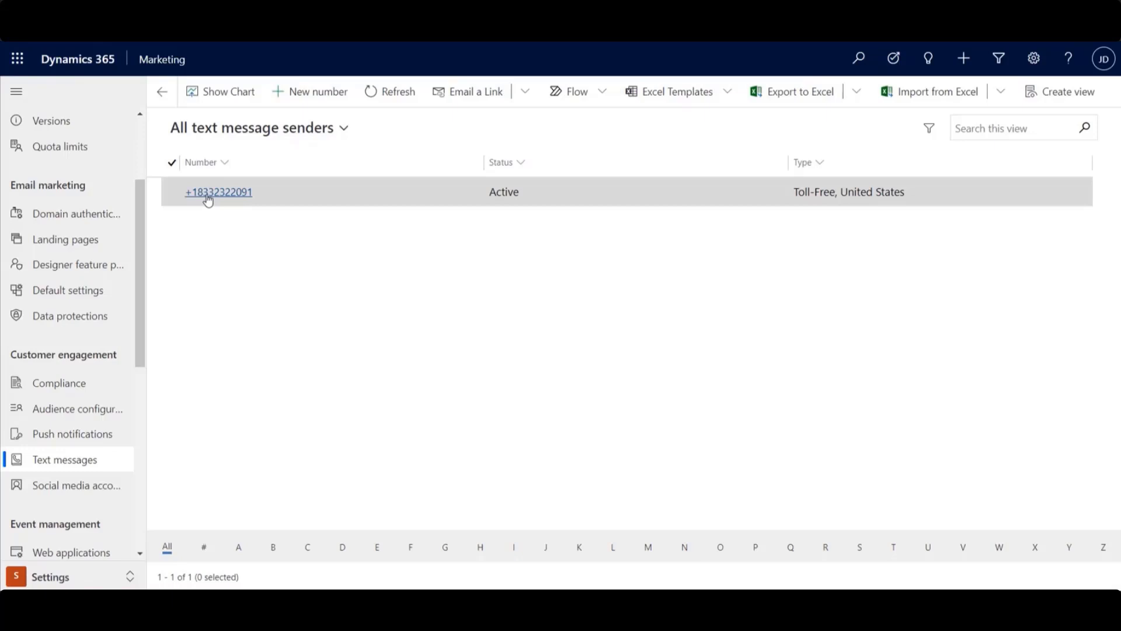
left_click(219, 192)
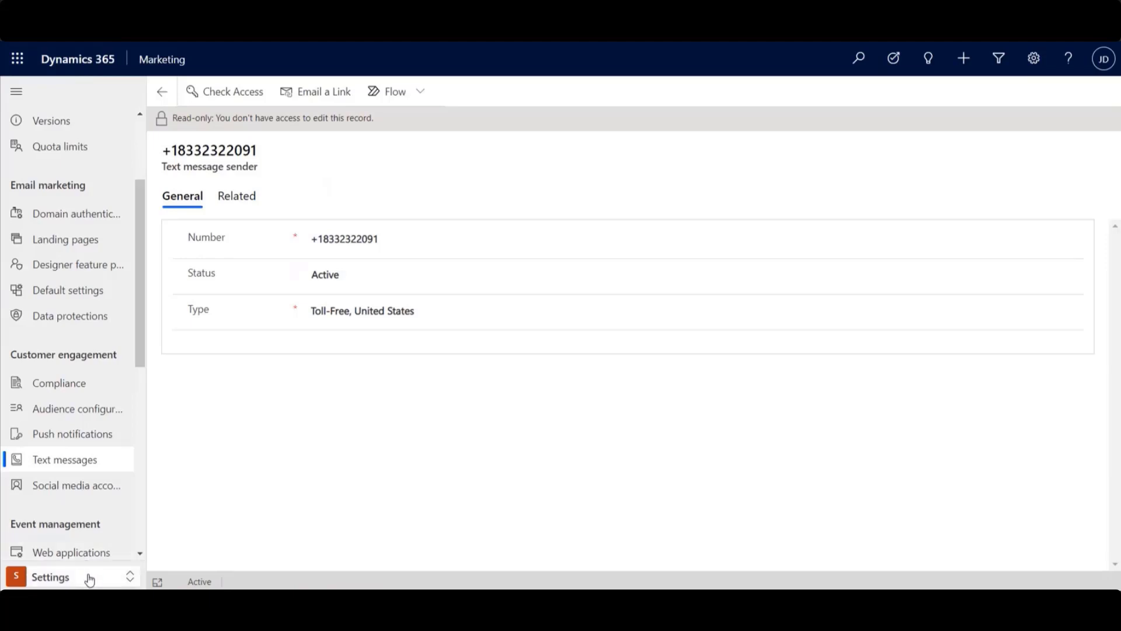
- In Real-time marketing, start a new text message named My first SMS from the toll-free number
left_click(51, 577)
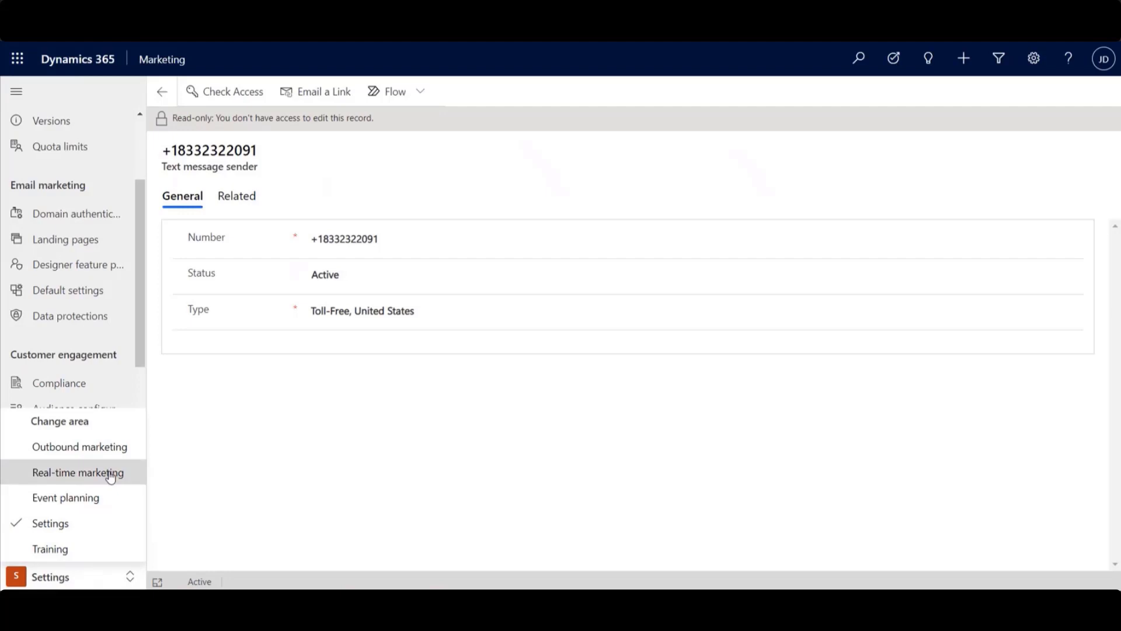
left_click(79, 472)
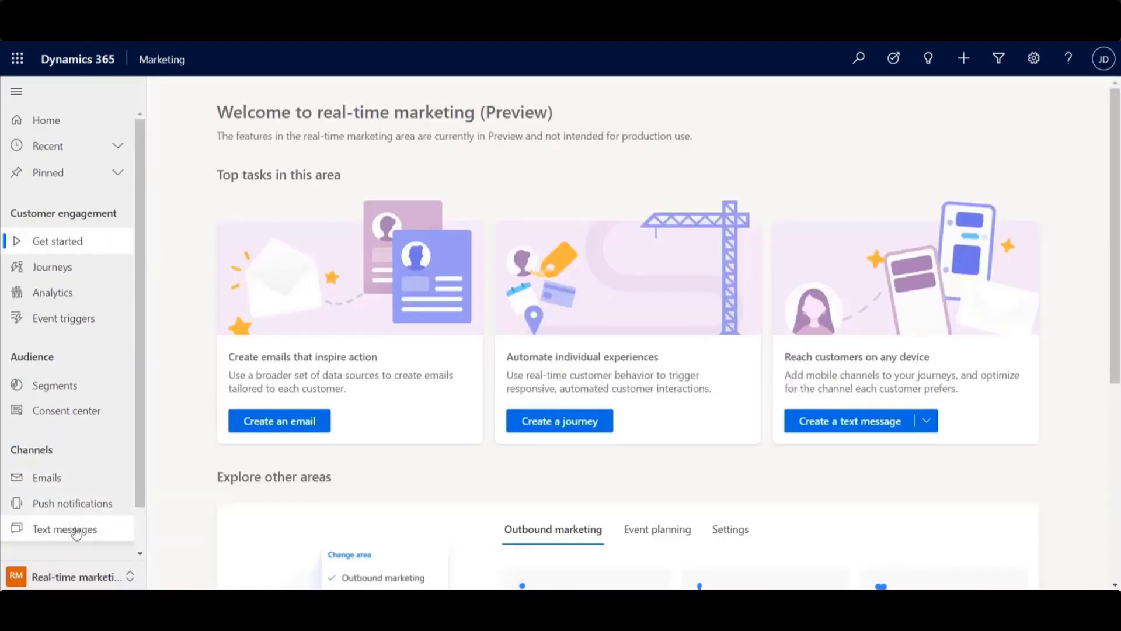
left_click(65, 528)
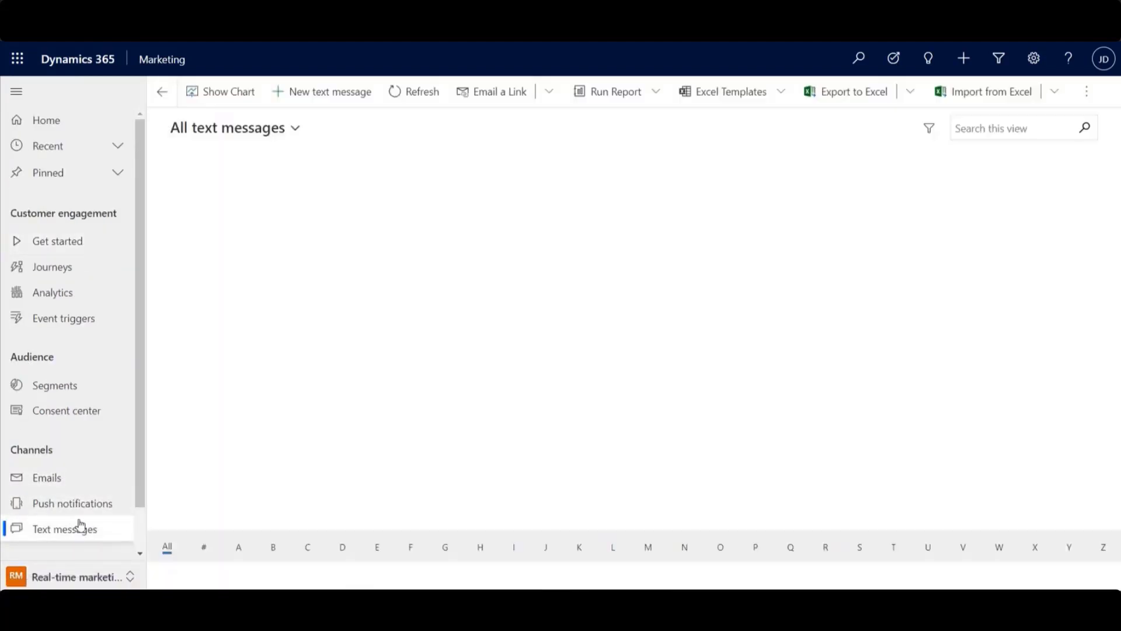
left_click(330, 91)
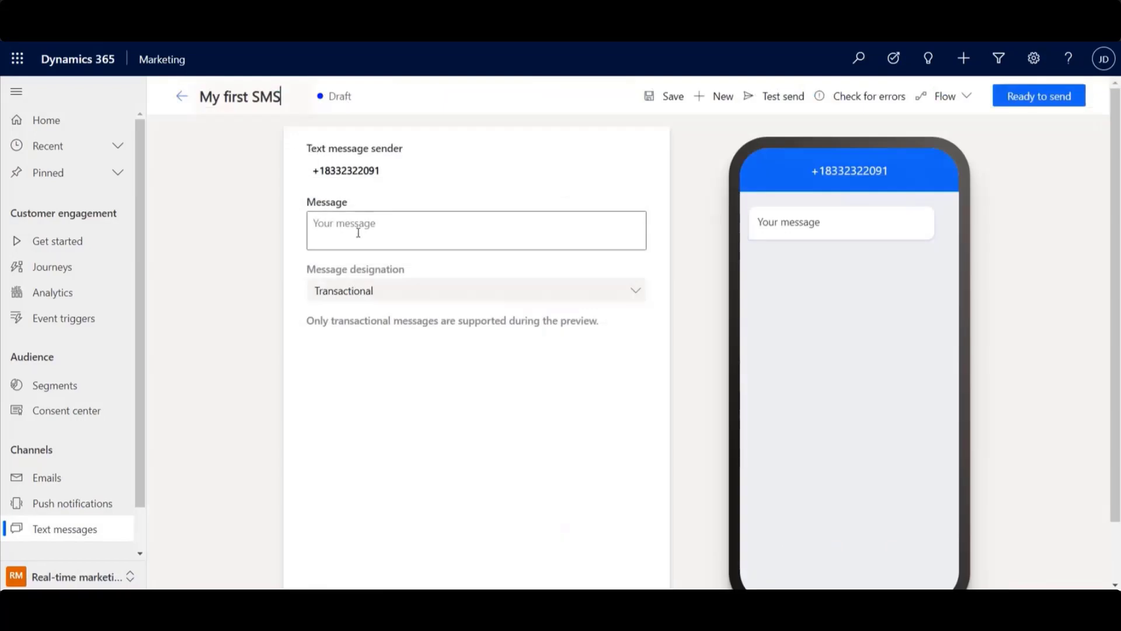
- Write 'Hello!' in the message body followed by a smiley emoji
type("Hel")
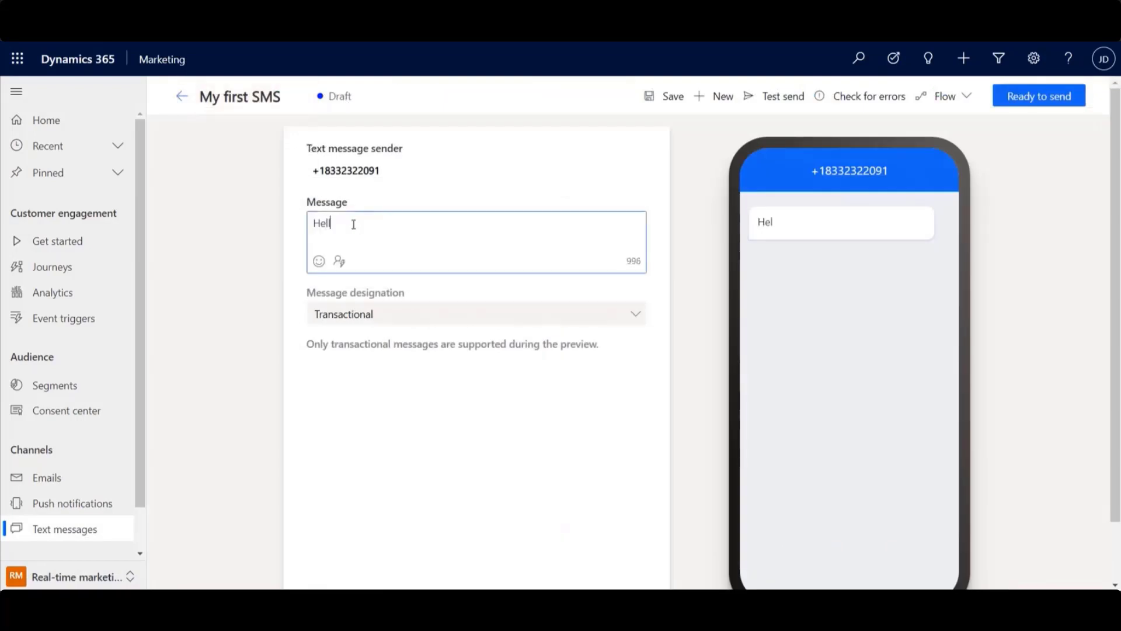
type("lo!")
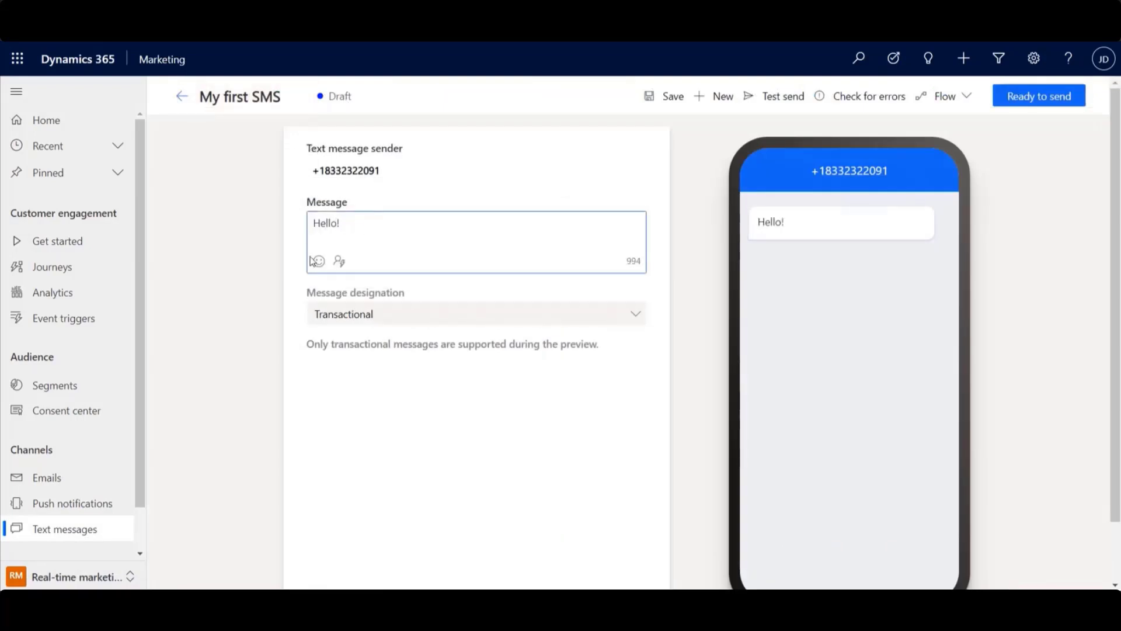
left_click(317, 260)
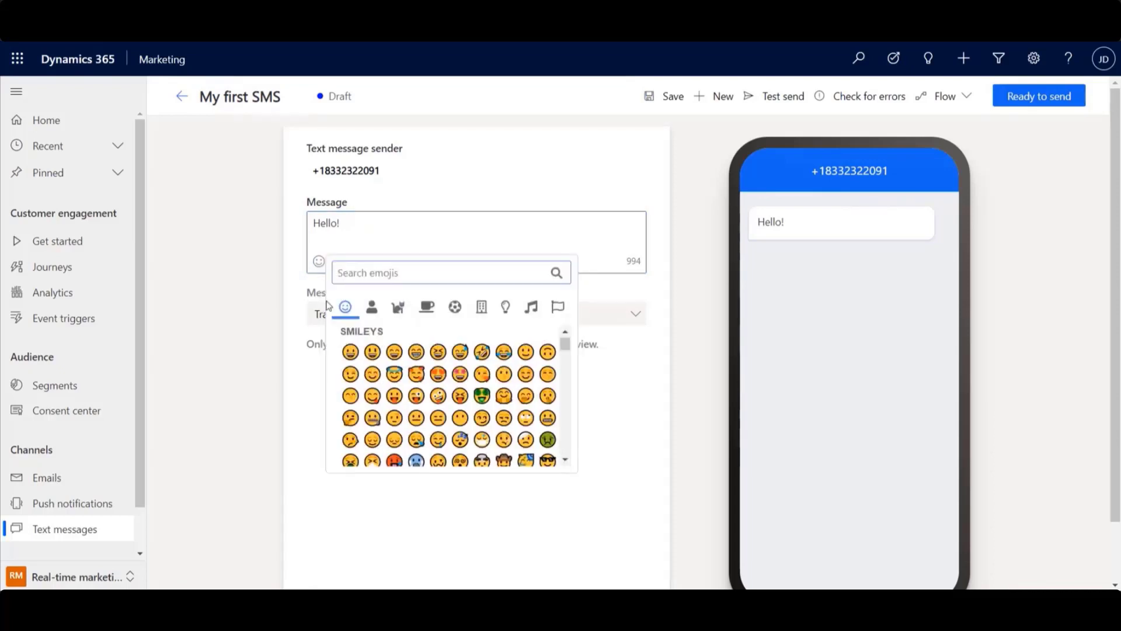
left_click(349, 351)
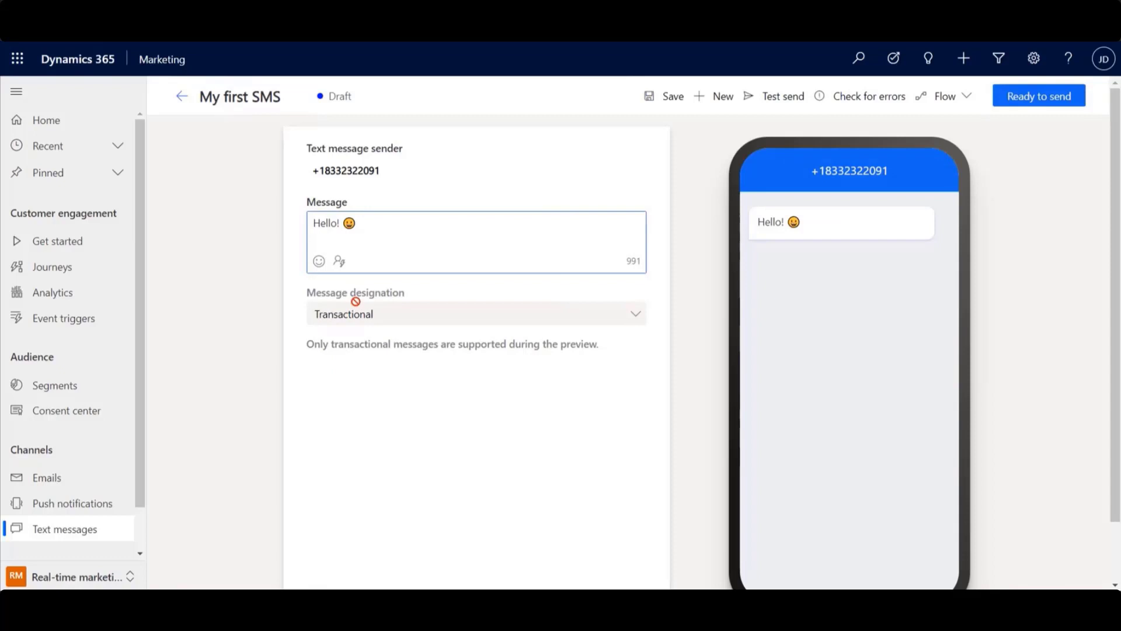
mouse_move(365, 322)
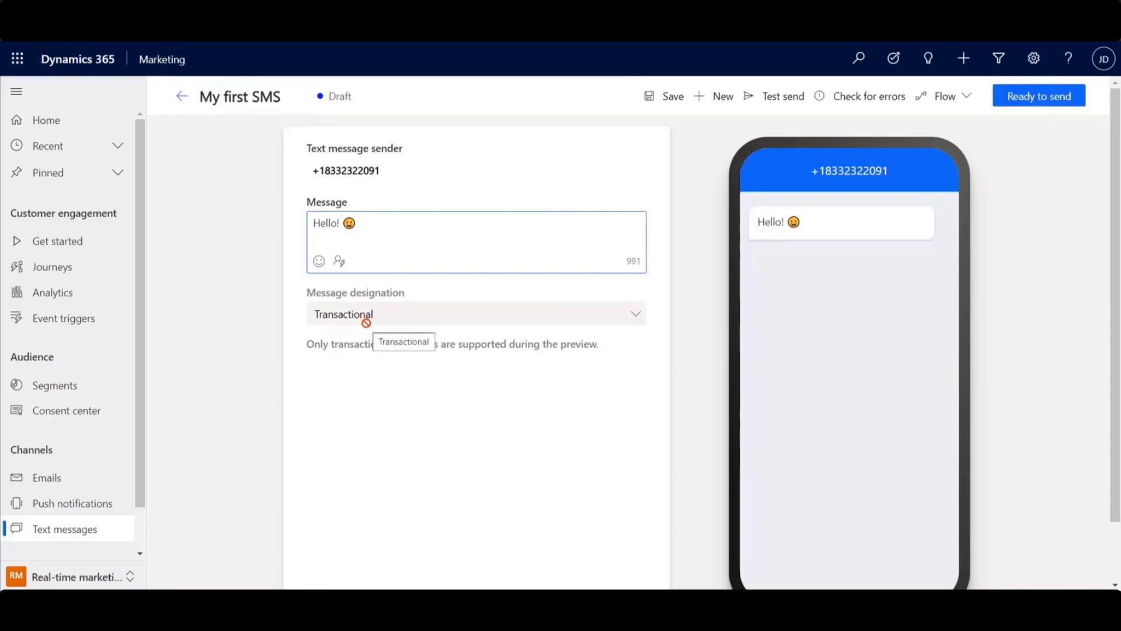
mouse_move(617, 190)
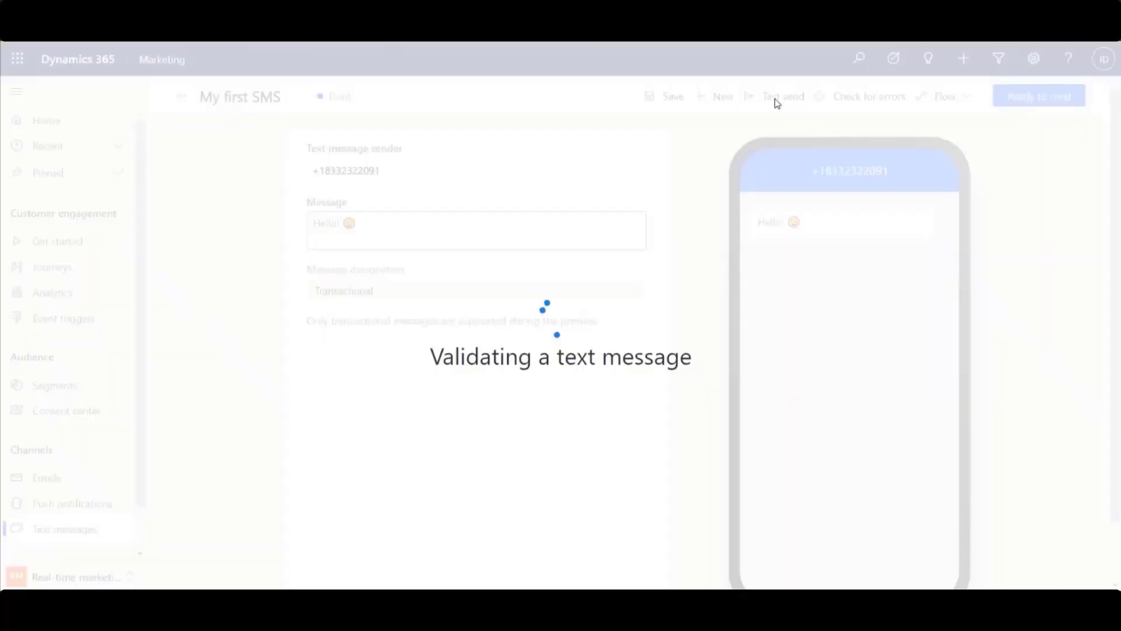
left_click(783, 120)
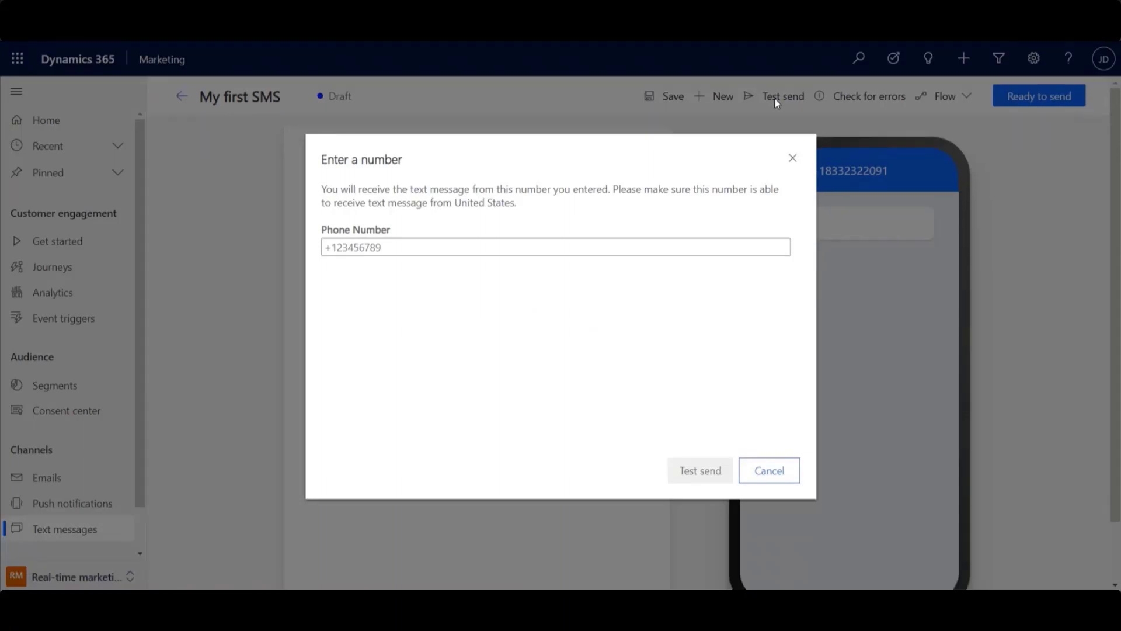
left_click(769, 471)
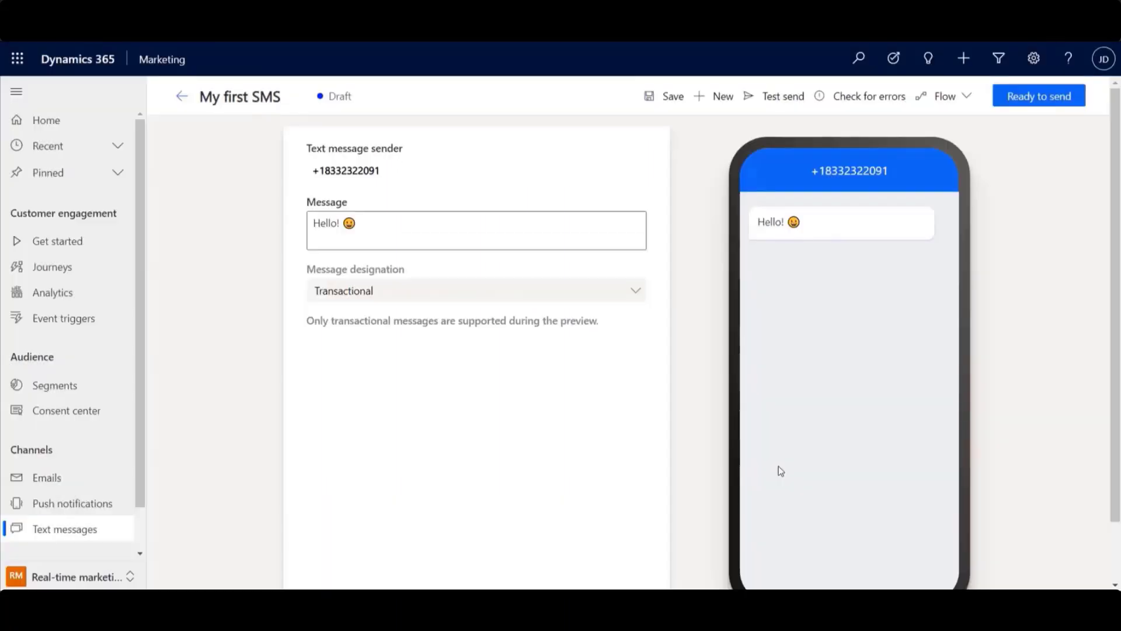
mouse_move(1040, 96)
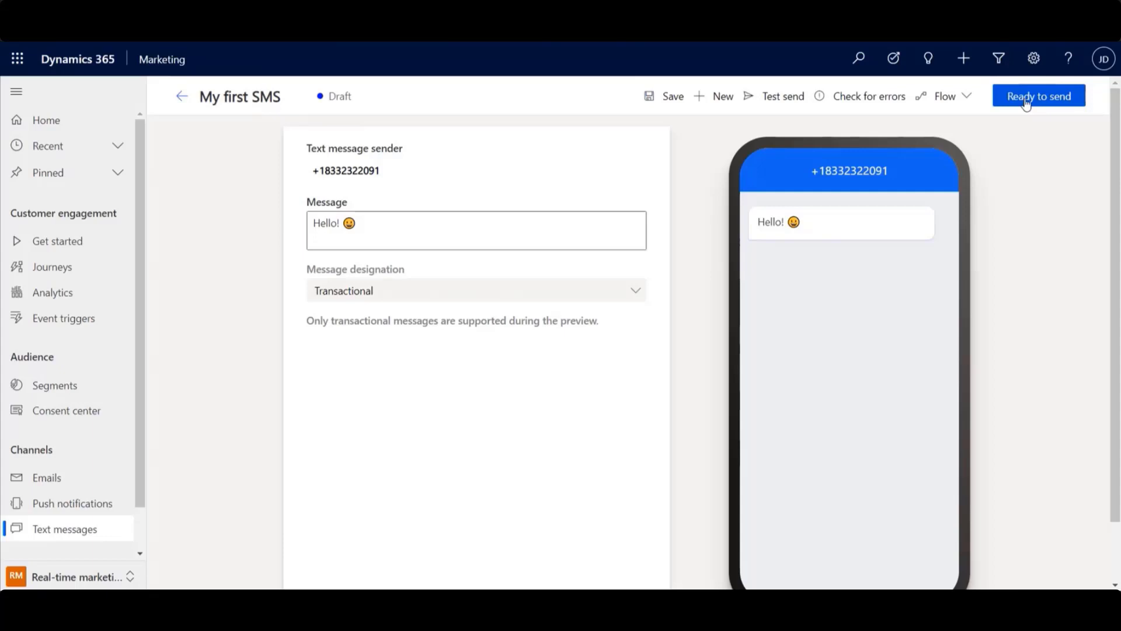
mouse_move(100, 502)
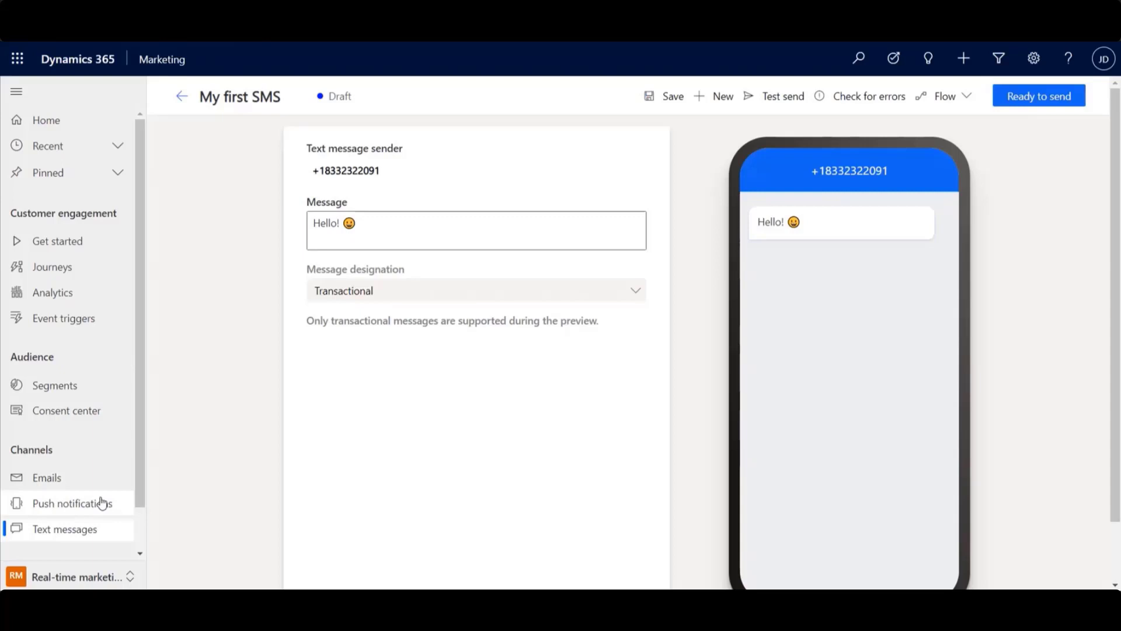
- Open the Non-Profit Production app under Push notifications with all setup steps complete
left_click(78, 575)
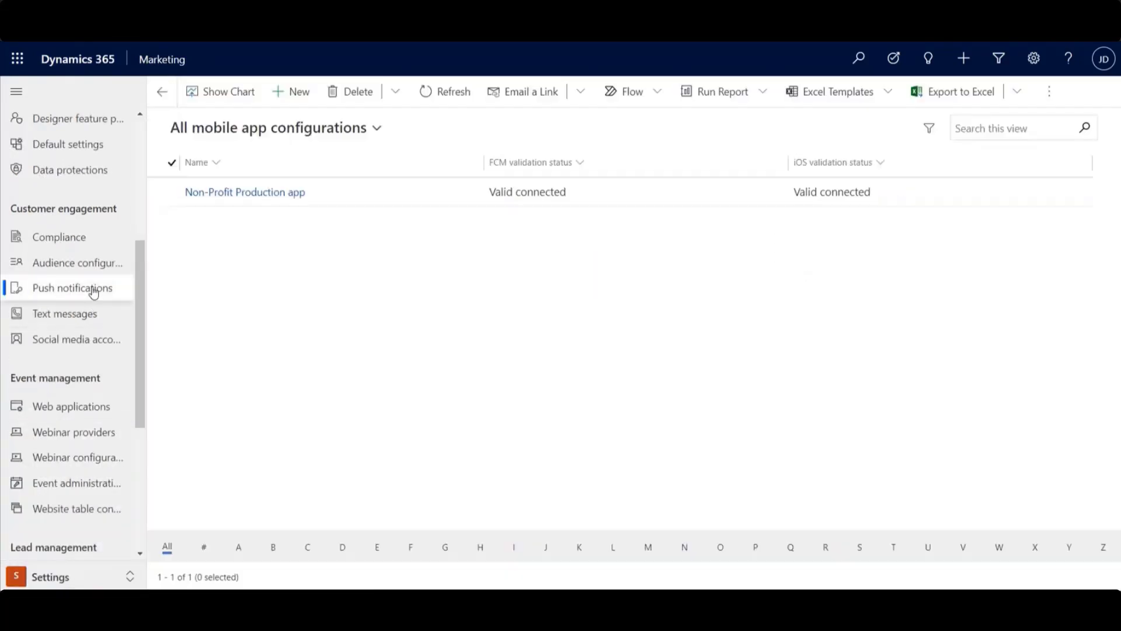
left_click(244, 192)
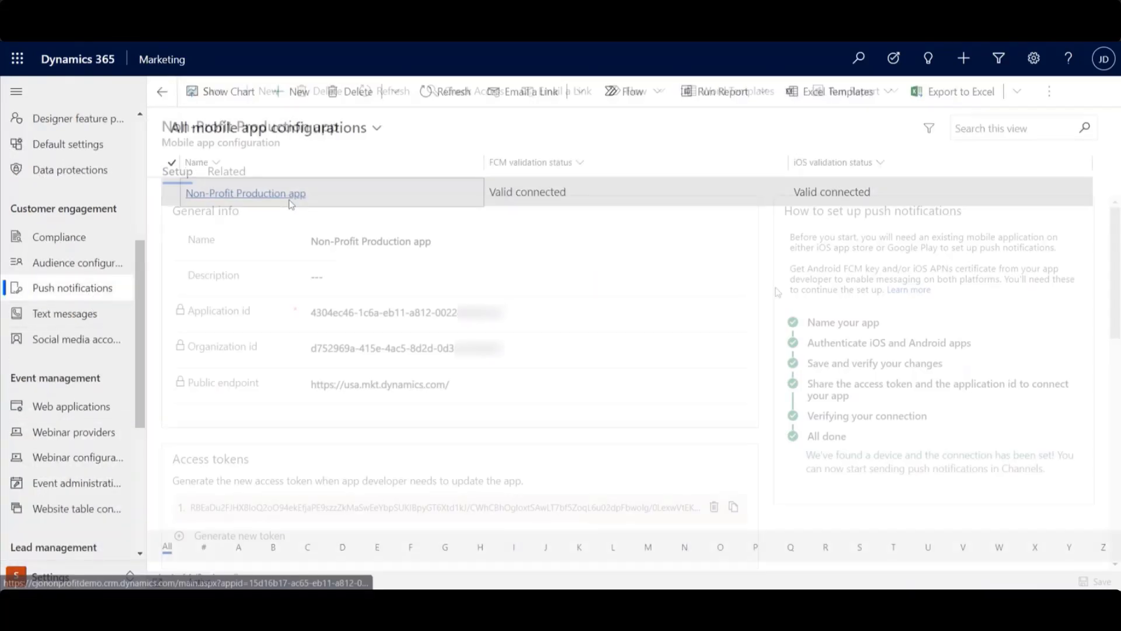
left_click(246, 192)
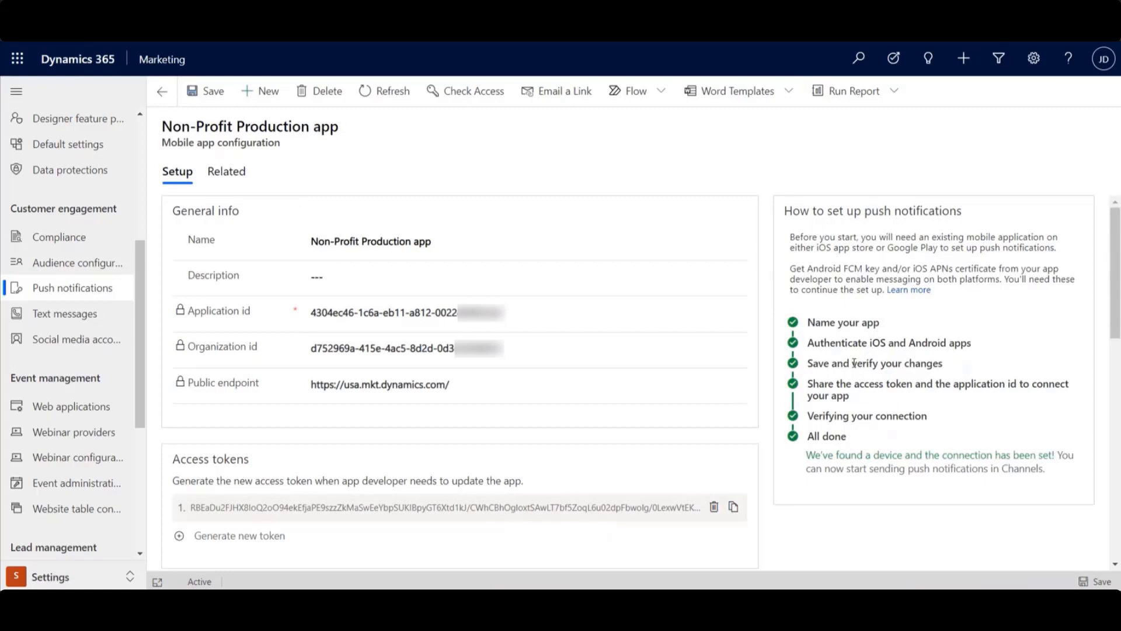
mouse_move(865, 432)
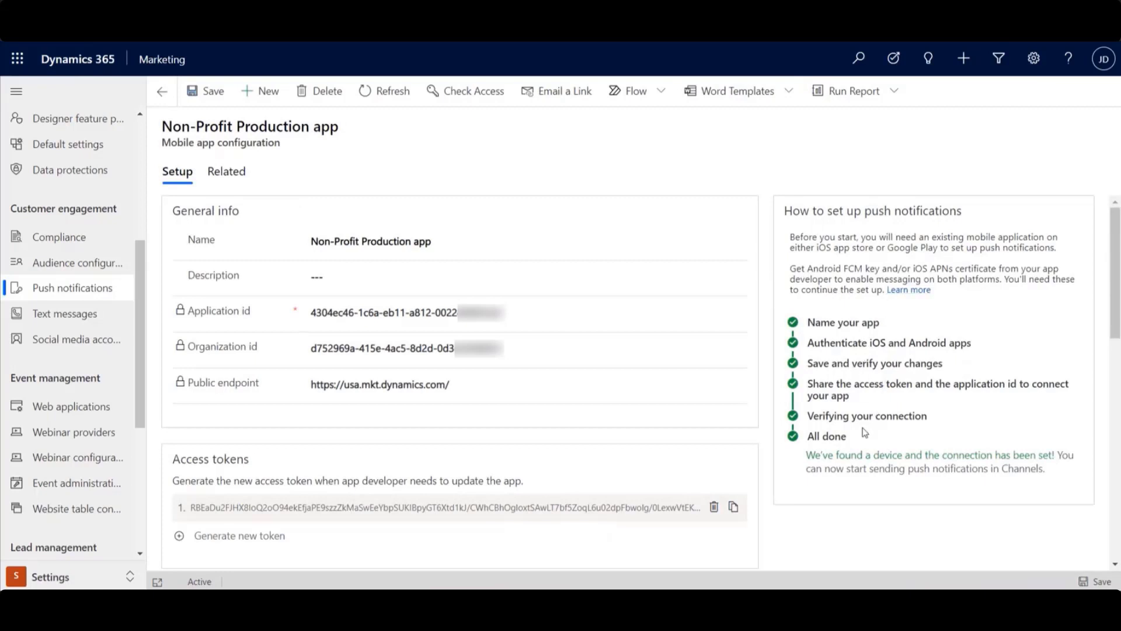
mouse_move(821, 457)
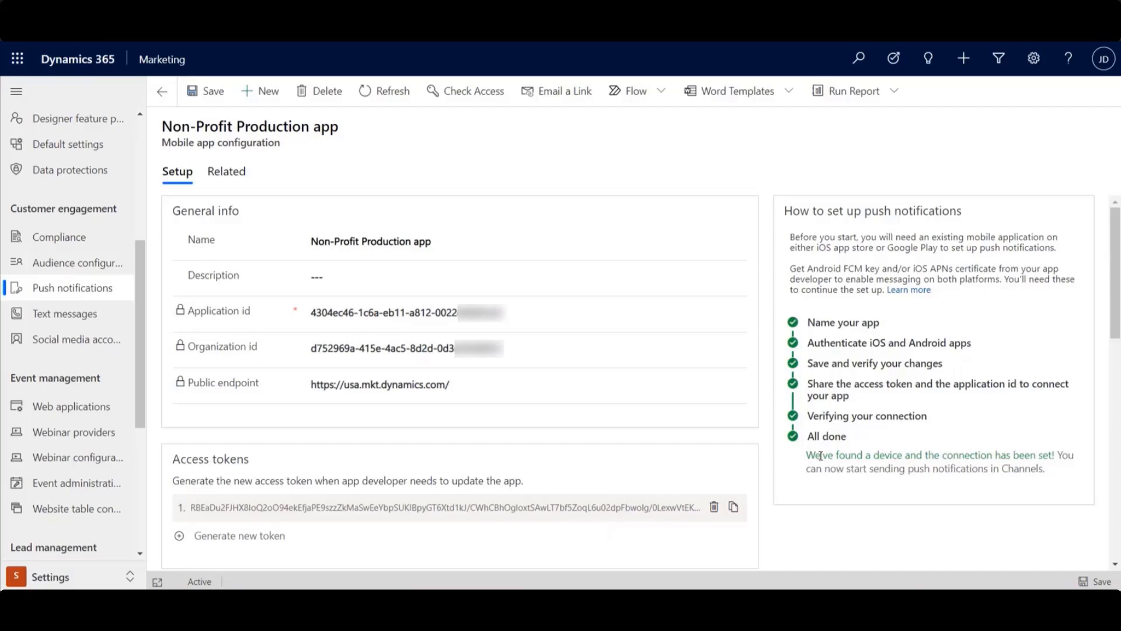
scroll("down", 3)
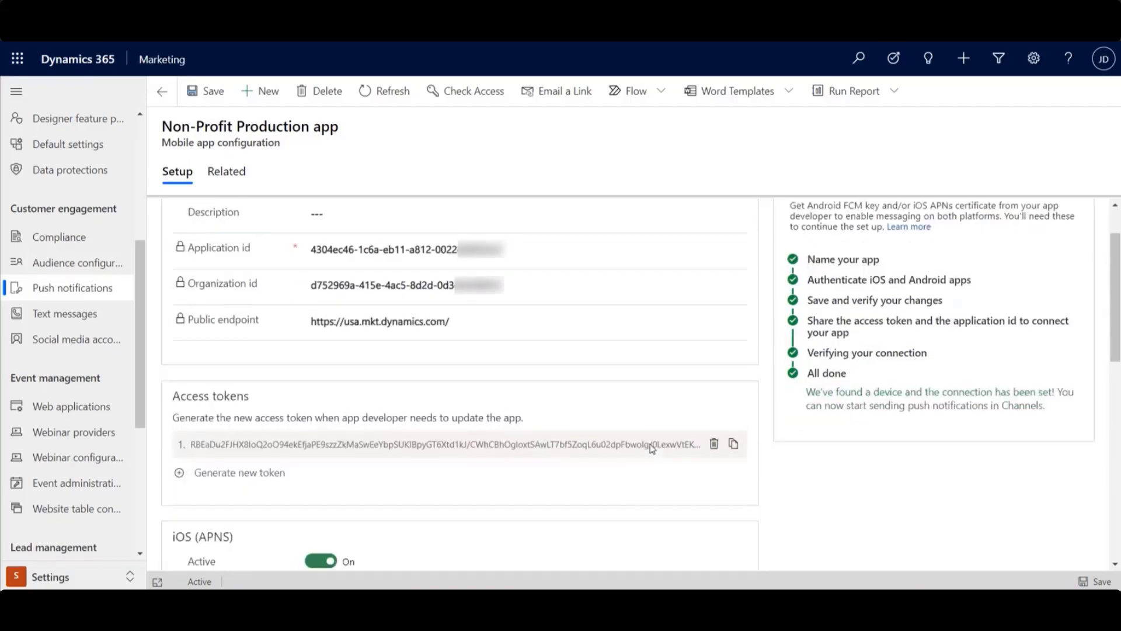
scroll("down", 3)
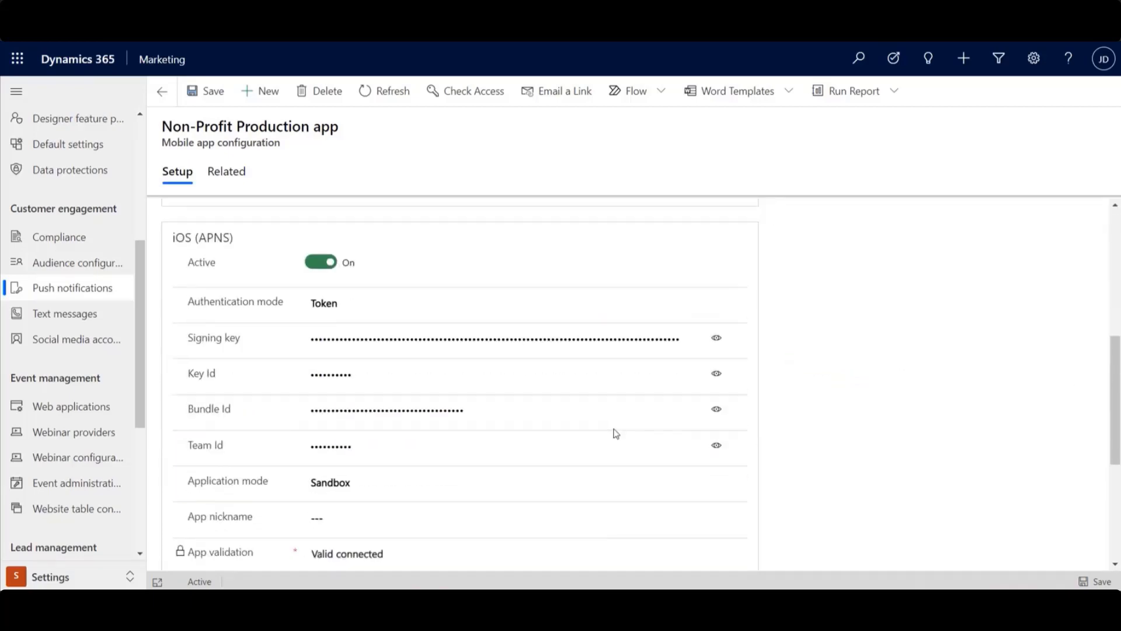
left_click(493, 409)
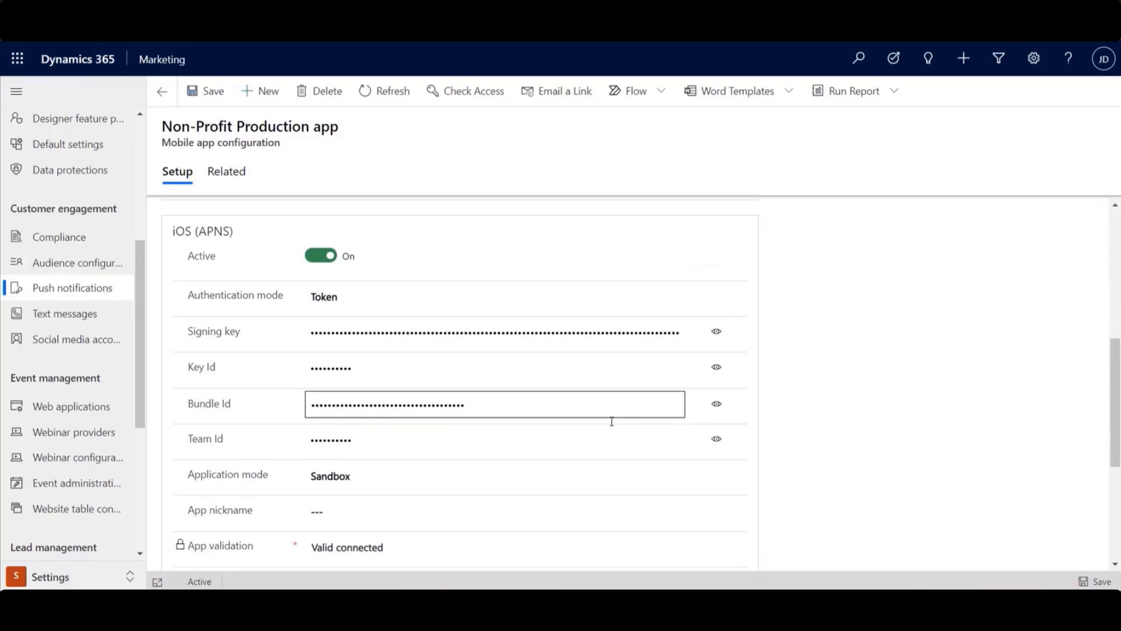
scroll("down", 3)
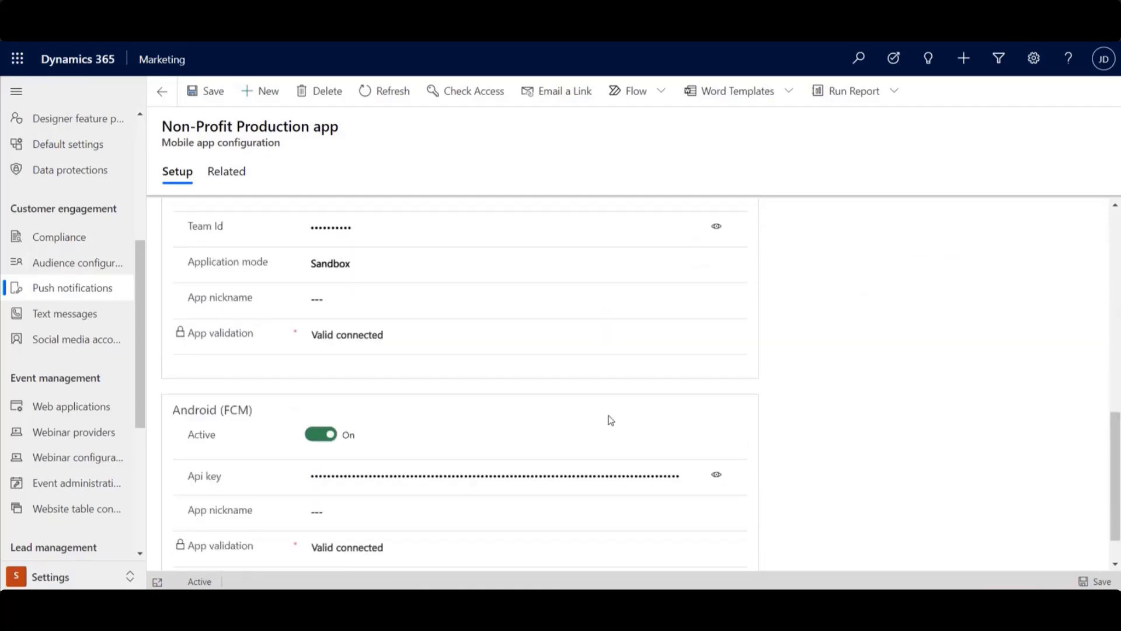